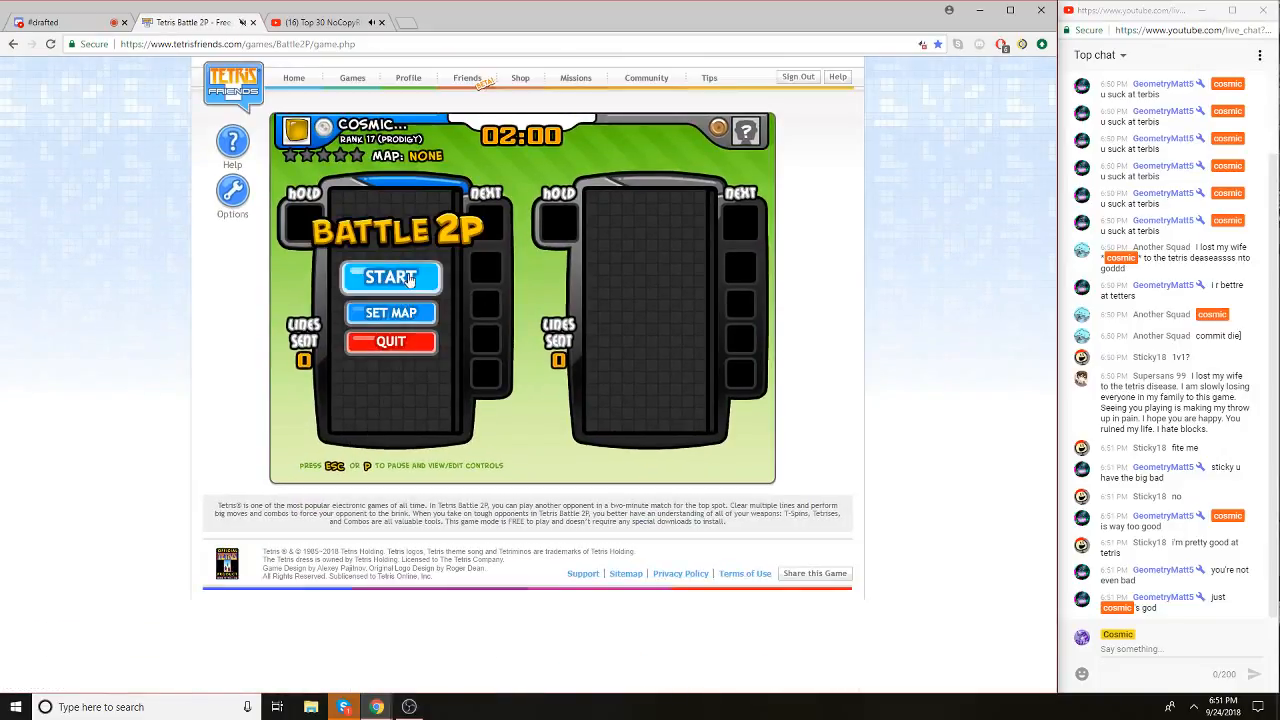
# Step: Start a 2-minute Battle 2P match against an opponent, bringing up the pre-game countdown
pyautogui.click(390, 276)
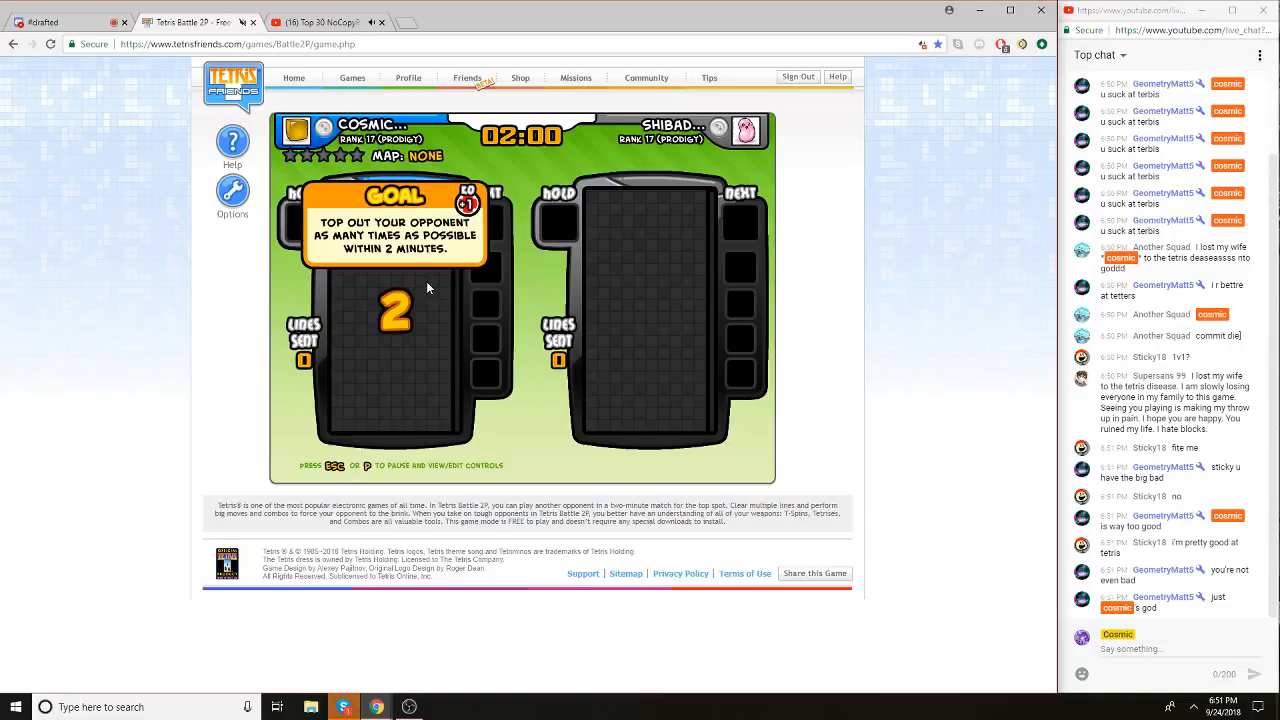